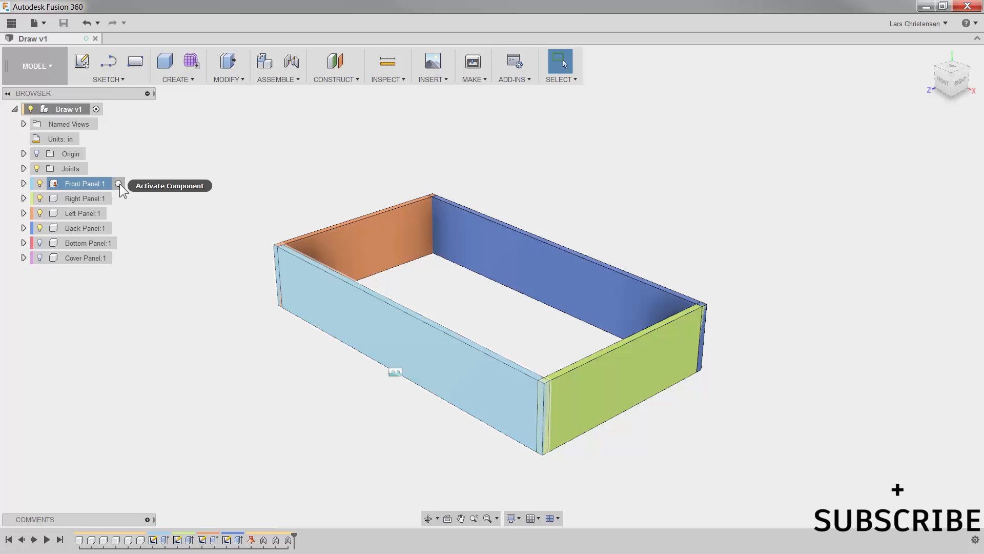
Activate Front Panel:1, isolate it, and start a sketch on its inner face
click(120, 183)
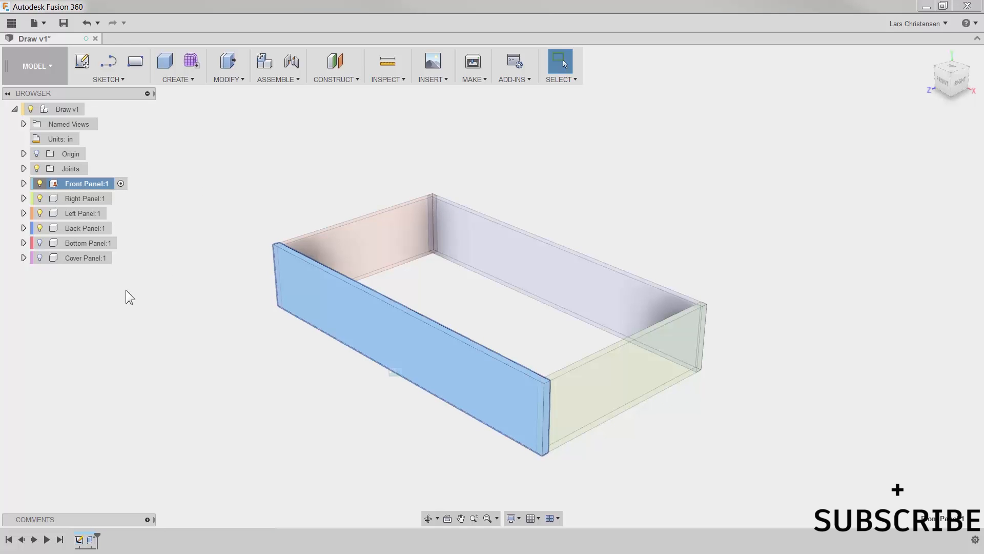
click(40, 213)
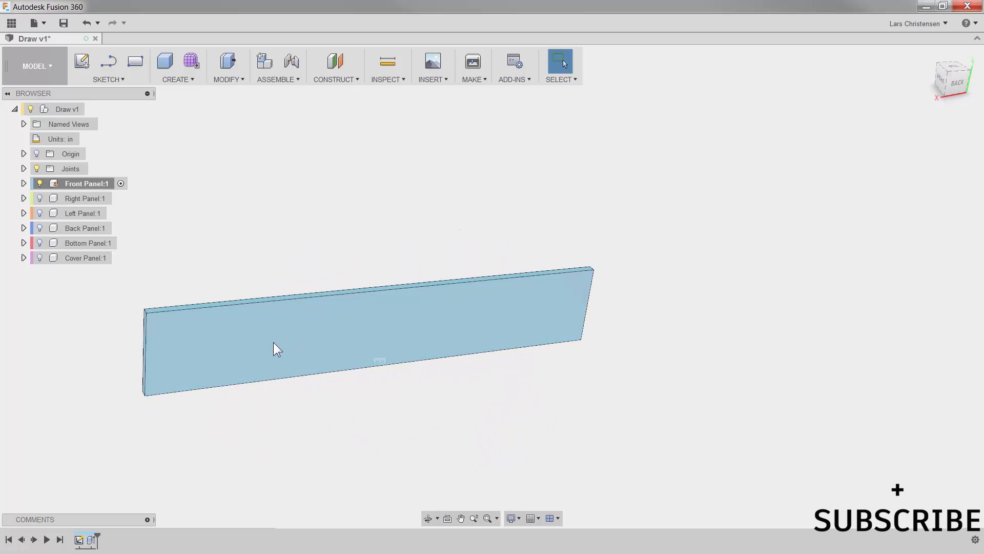
right_click(278, 349)
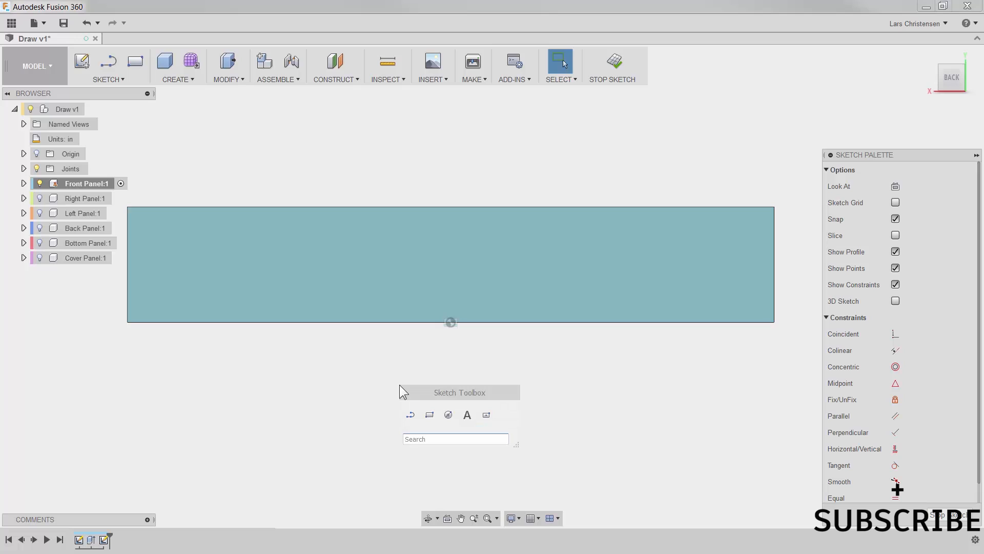
mouse_move(430, 414)
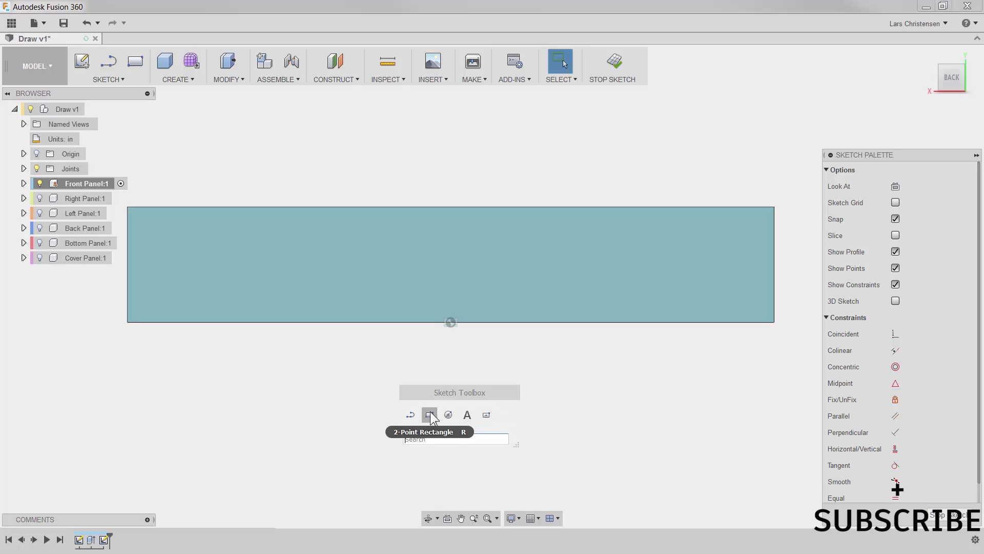
Pick the 2-Point Rectangle tool in the Front Panel sketch
click(429, 414)
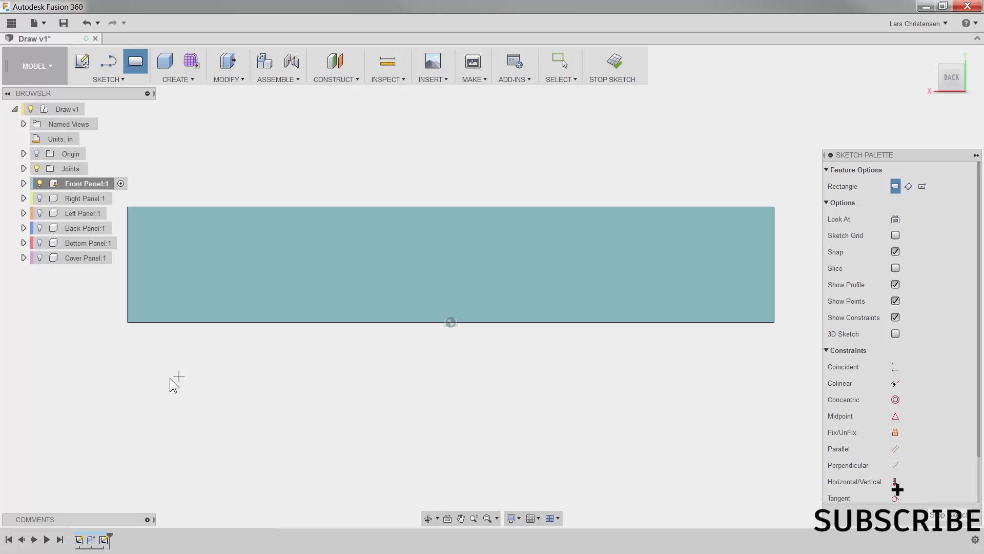
mouse_move(152, 326)
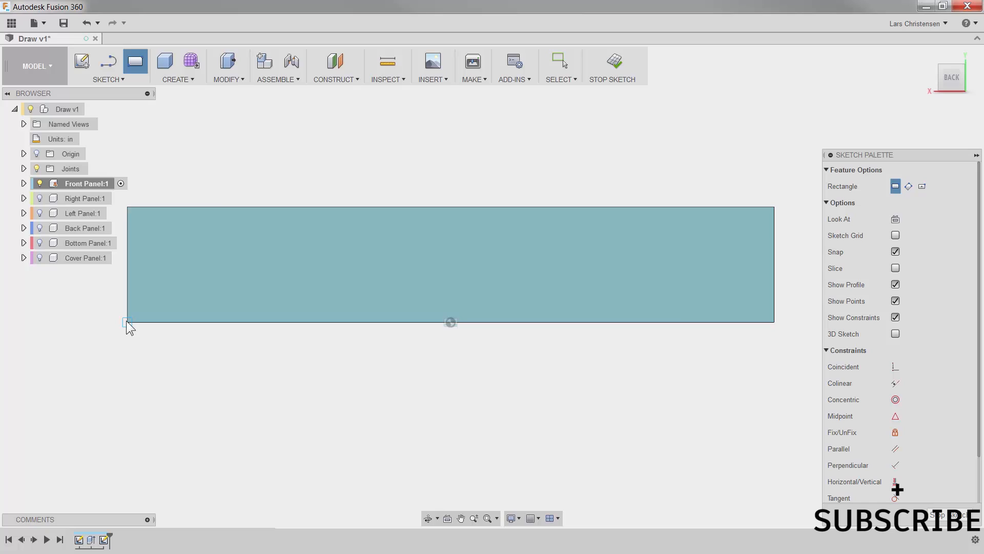
mouse_move(128, 319)
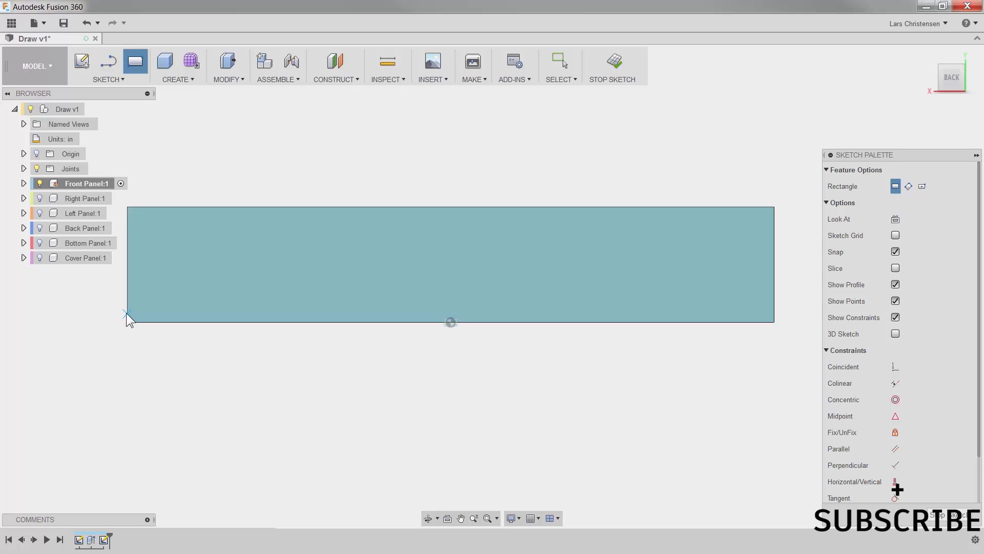
mouse_move(129, 316)
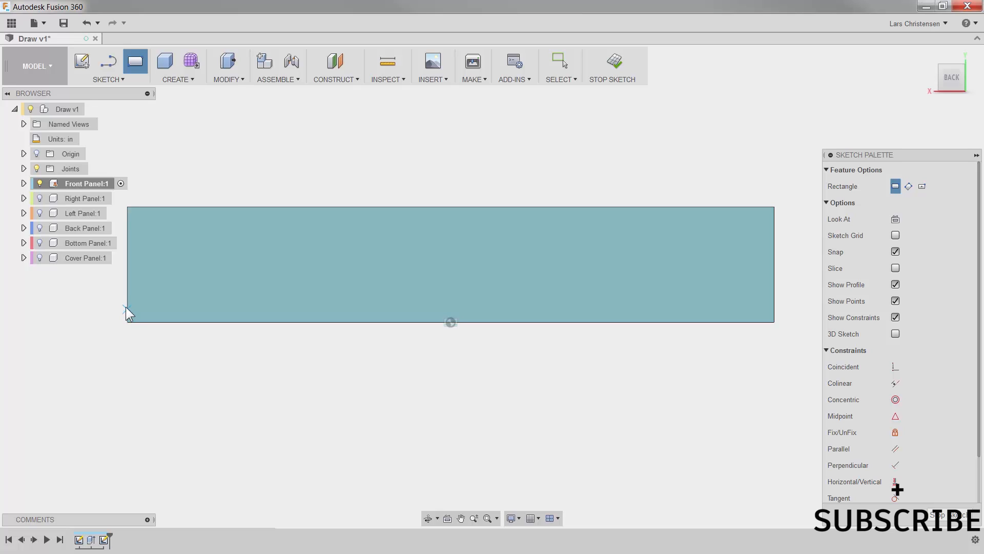
mouse_move(128, 281)
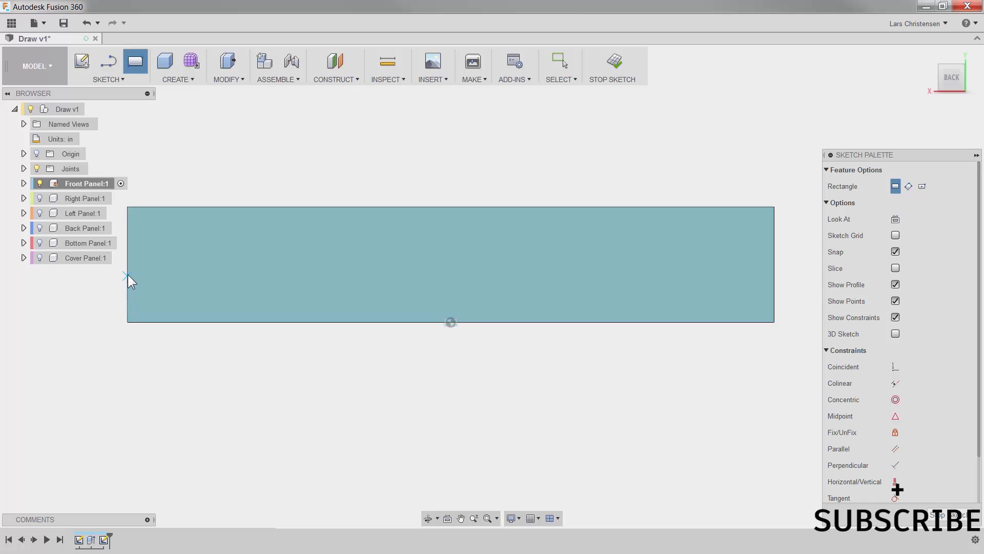
mouse_move(132, 272)
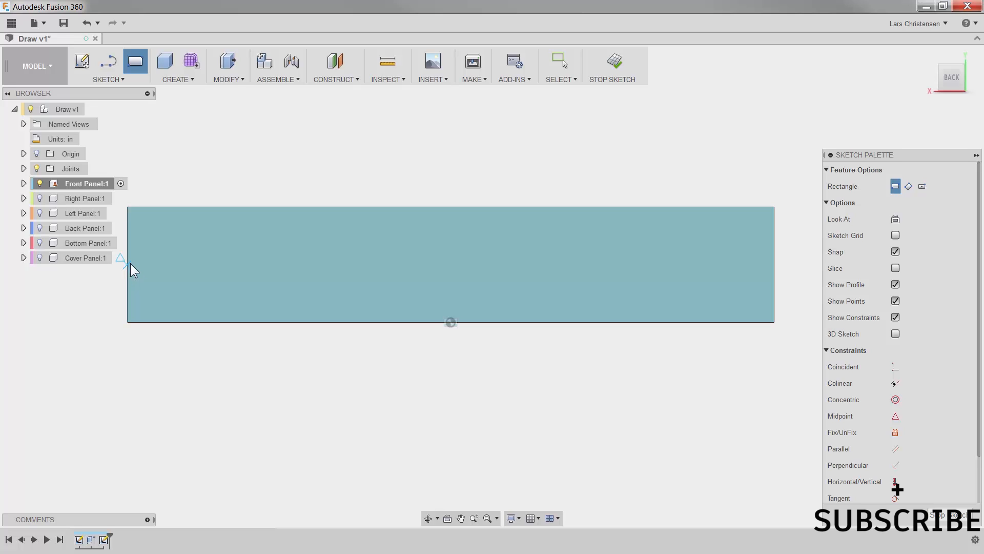
mouse_move(128, 301)
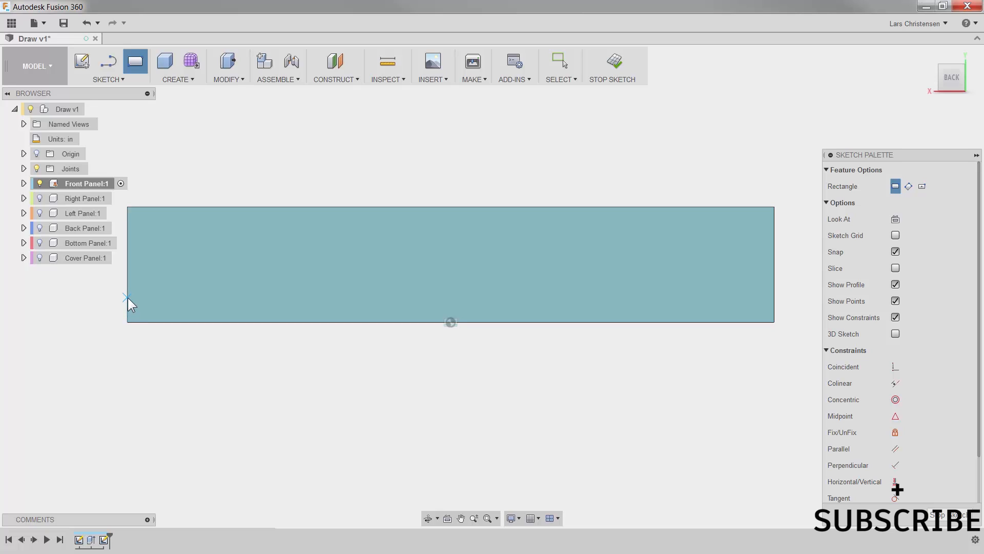
mouse_move(133, 283)
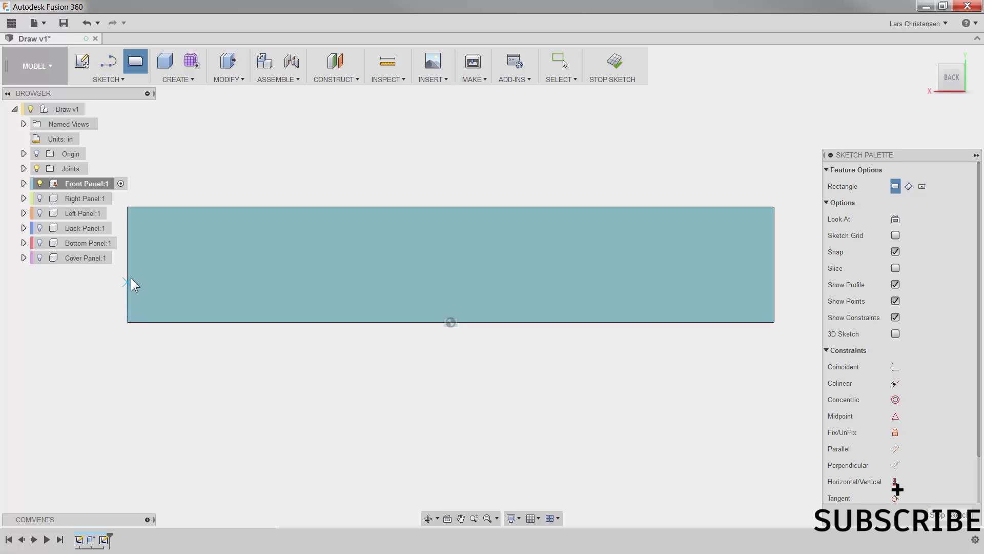
mouse_move(132, 313)
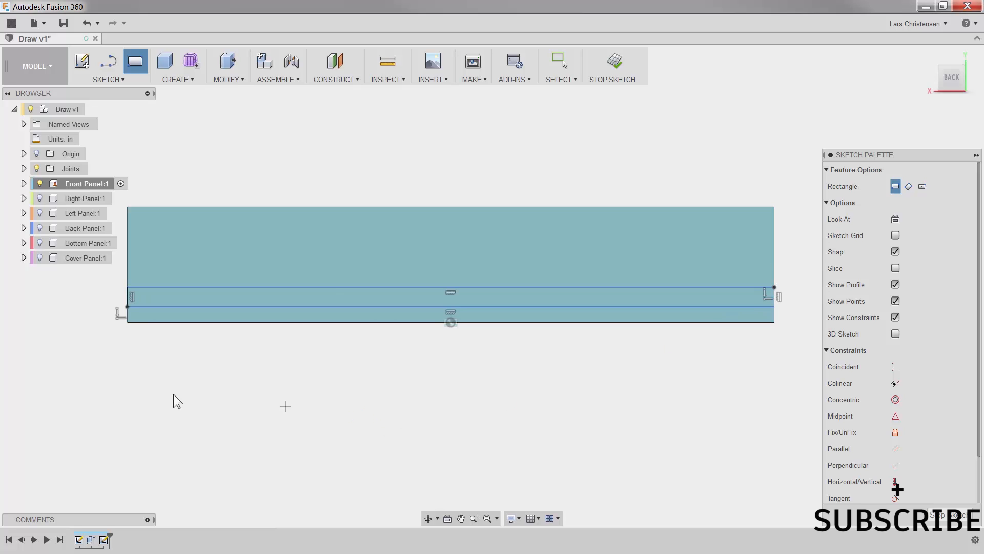
mouse_move(143, 369)
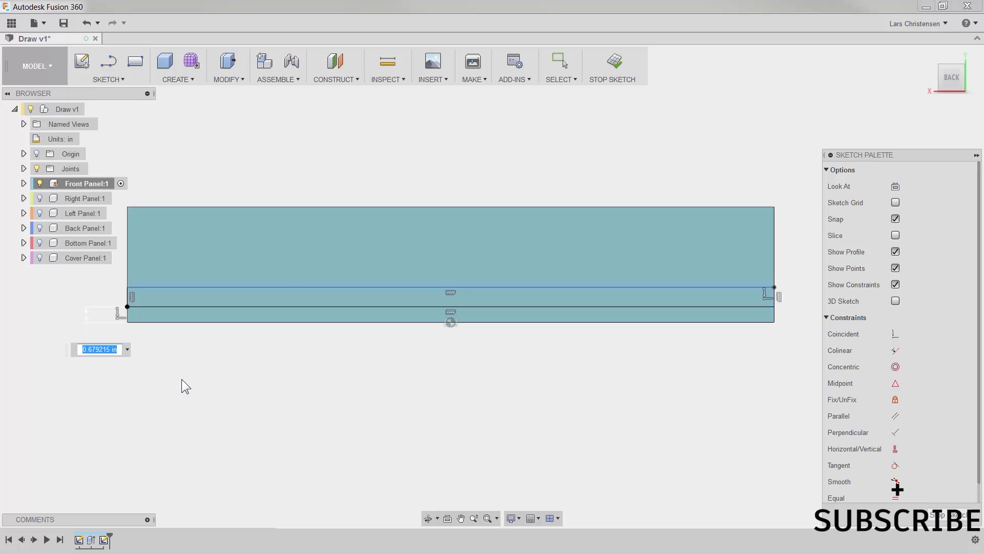
Set the strip's offset from the panel bottom to 0.375 in
text(.375)
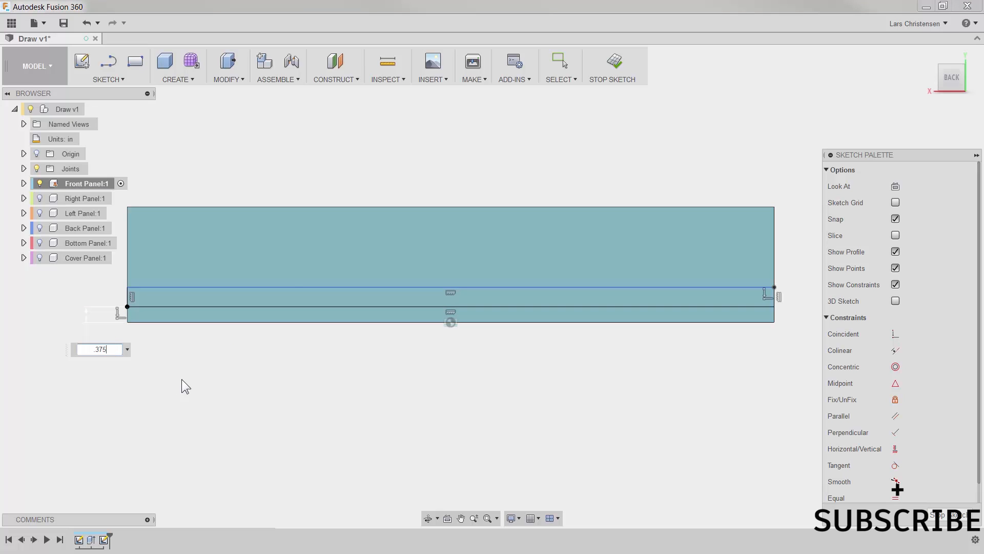
key(Return)
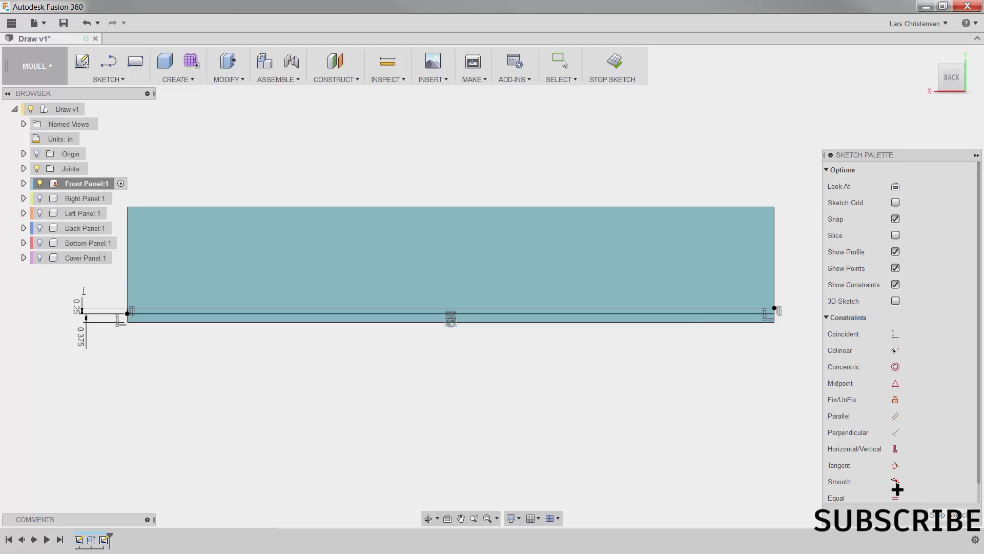
mouse_move(365, 436)
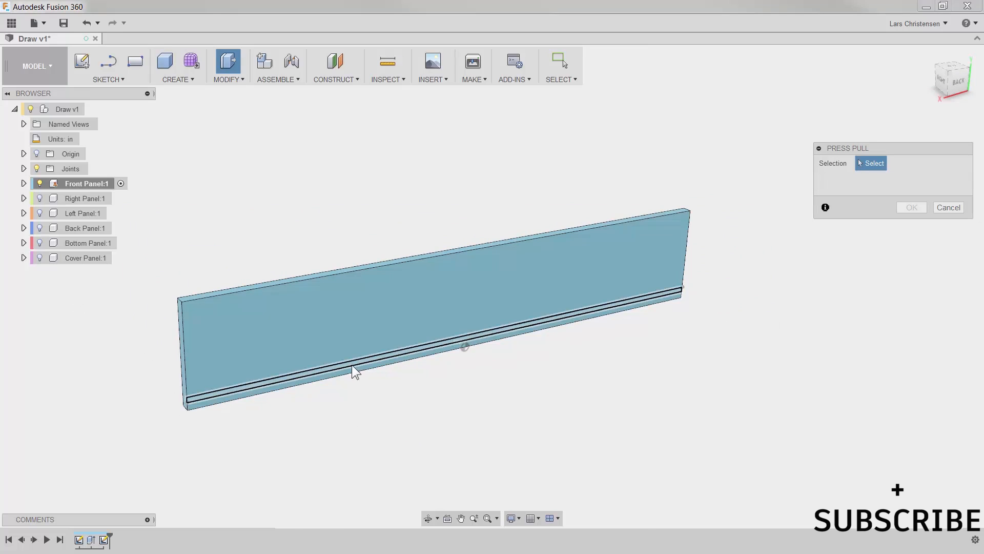
Press-pull the strip profile with a negative distance into the front panel
click(355, 367)
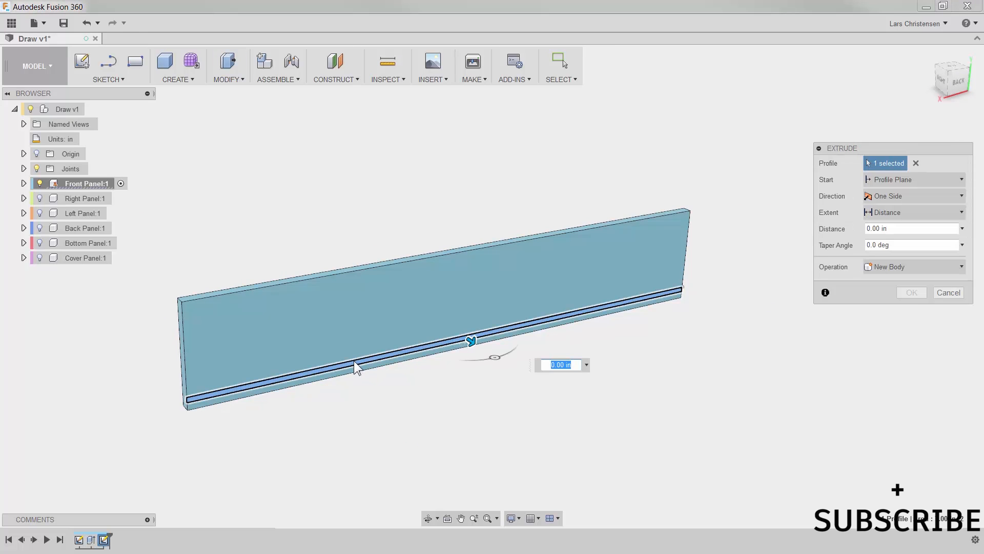
text(-)
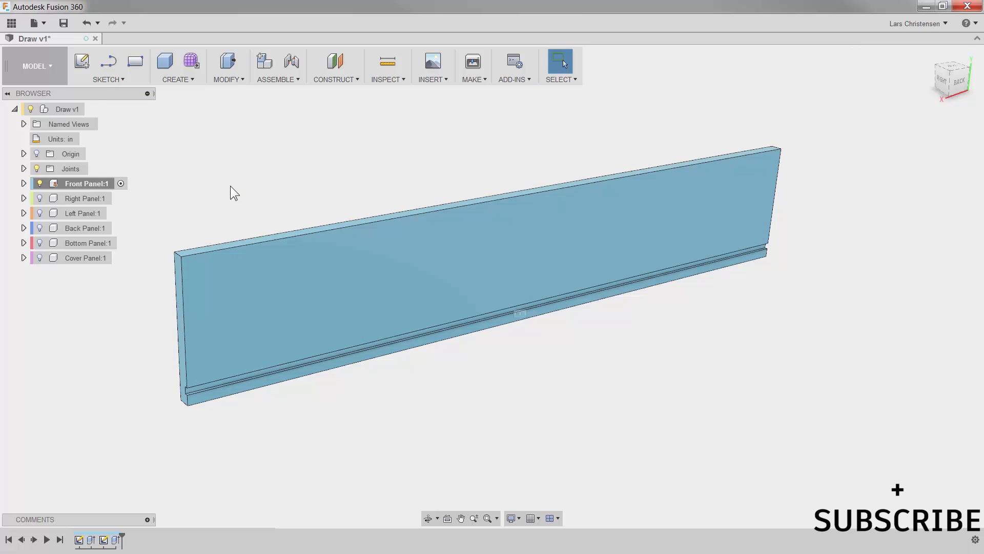
mouse_move(175, 191)
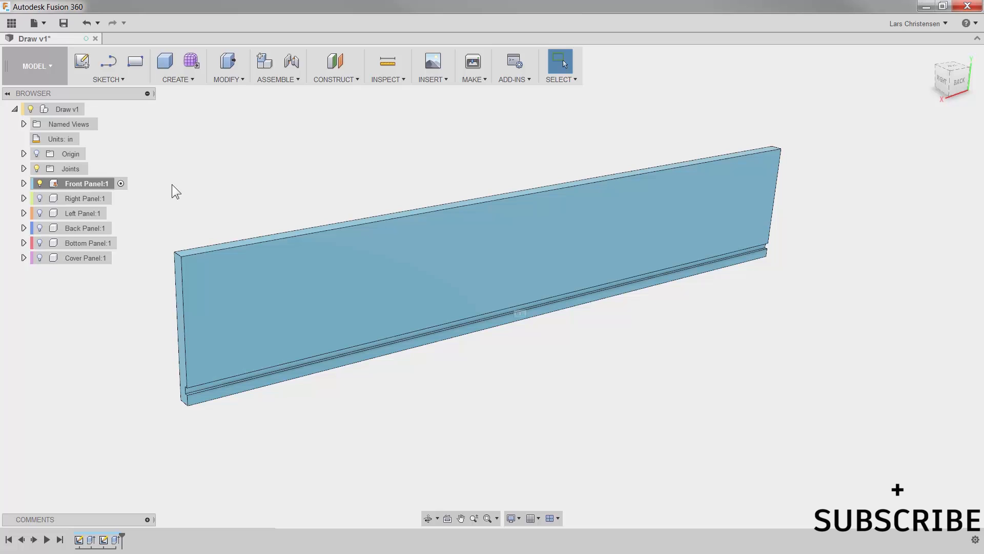
Activate Right Panel:1 and start a sketch on its inner face
click(39, 198)
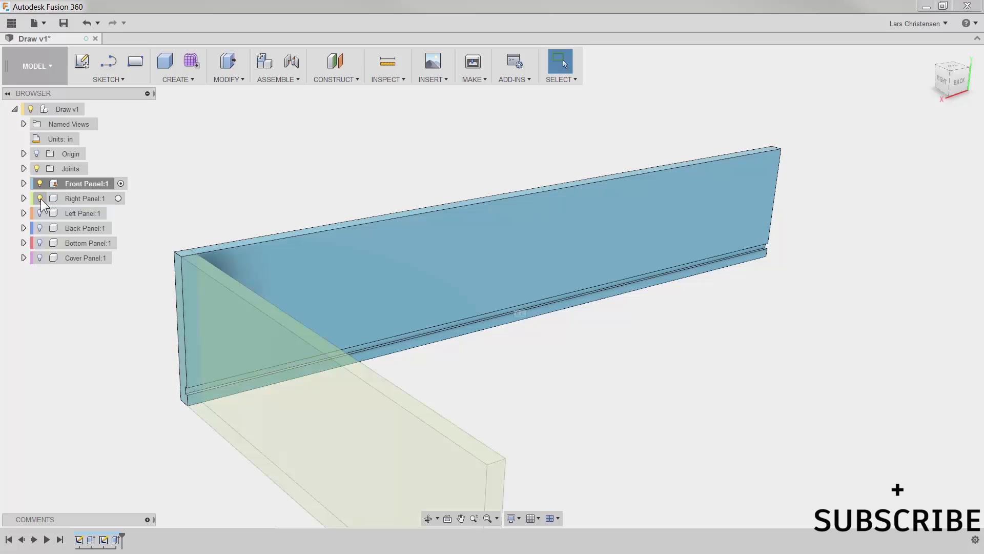
click(85, 198)
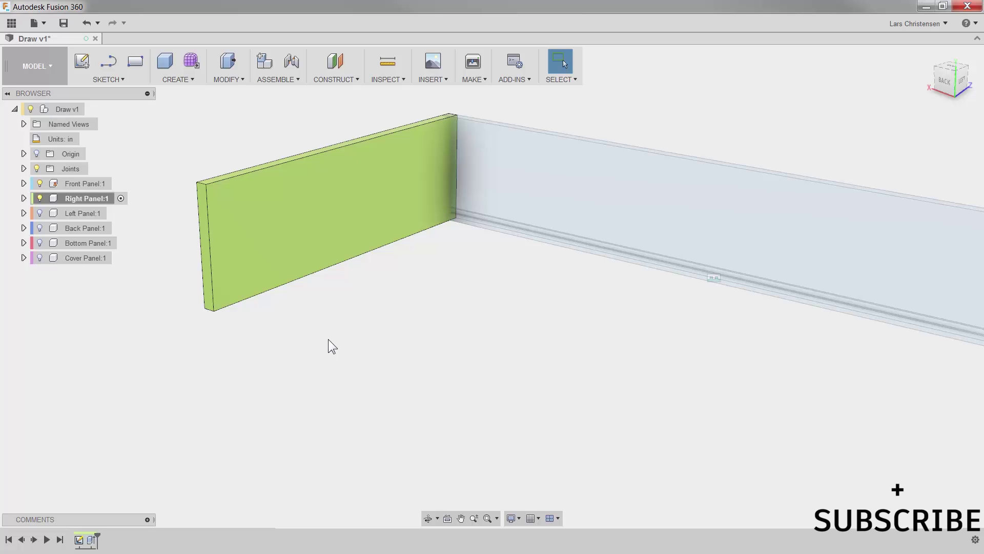
right_click(327, 226)
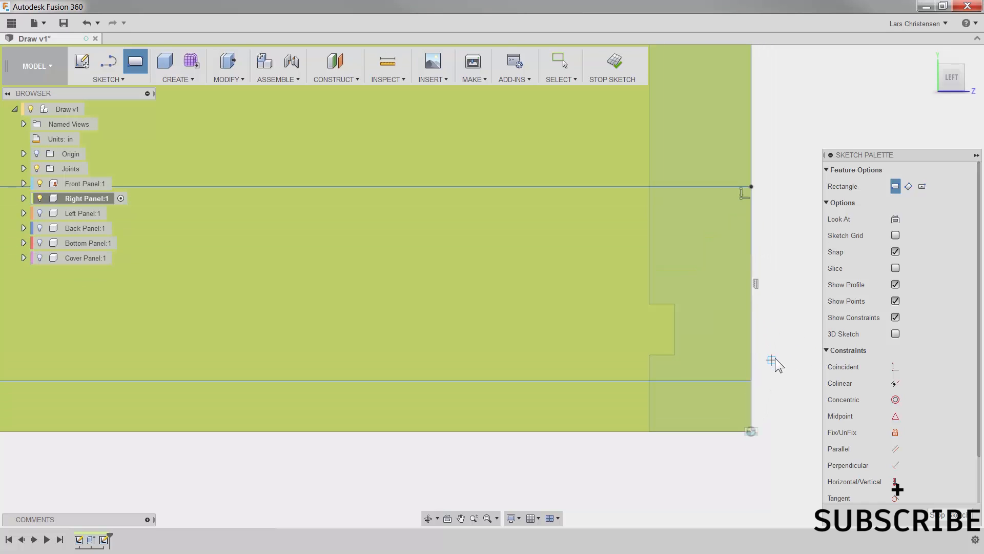
Constrain the right panel strip's edges colinear with the front panel groove edges
click(560, 62)
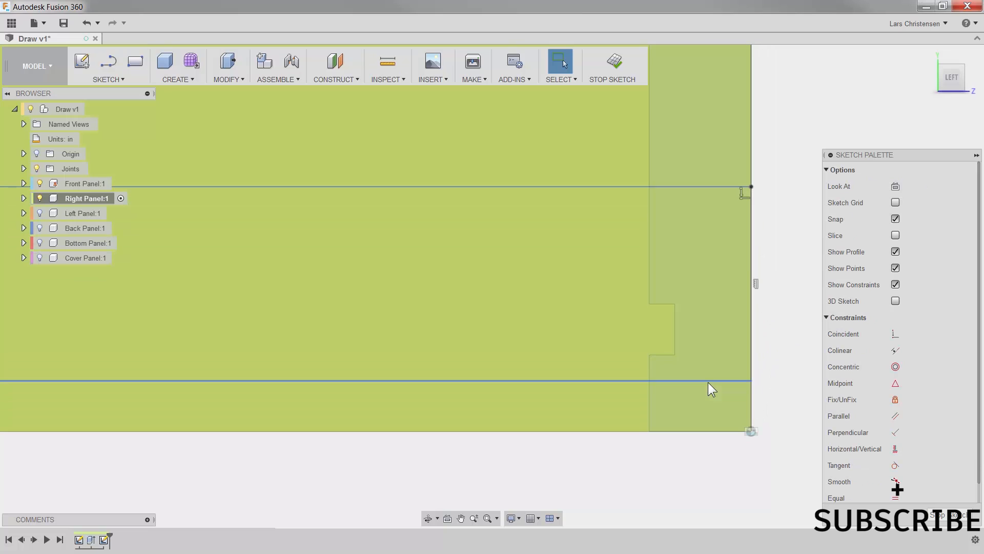
click(712, 364)
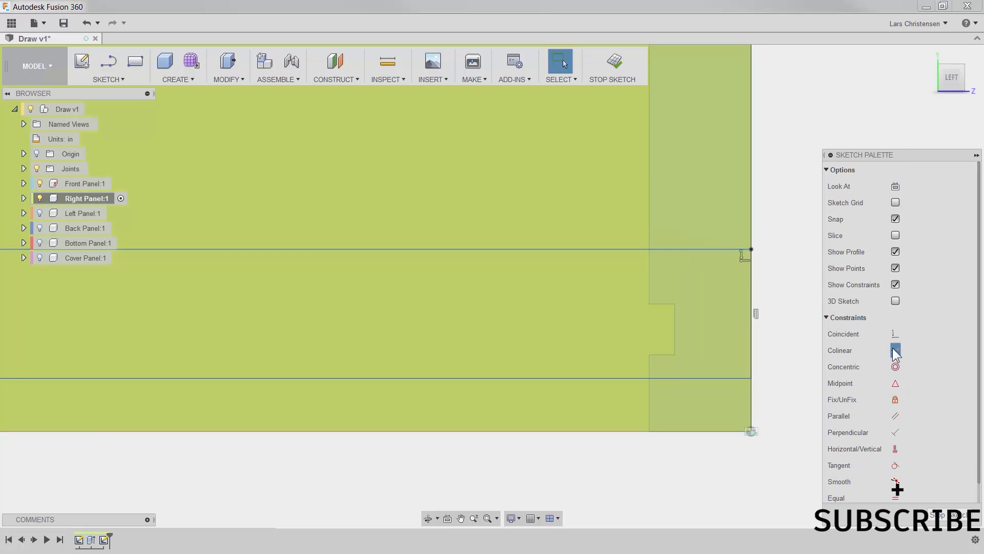
click(894, 350)
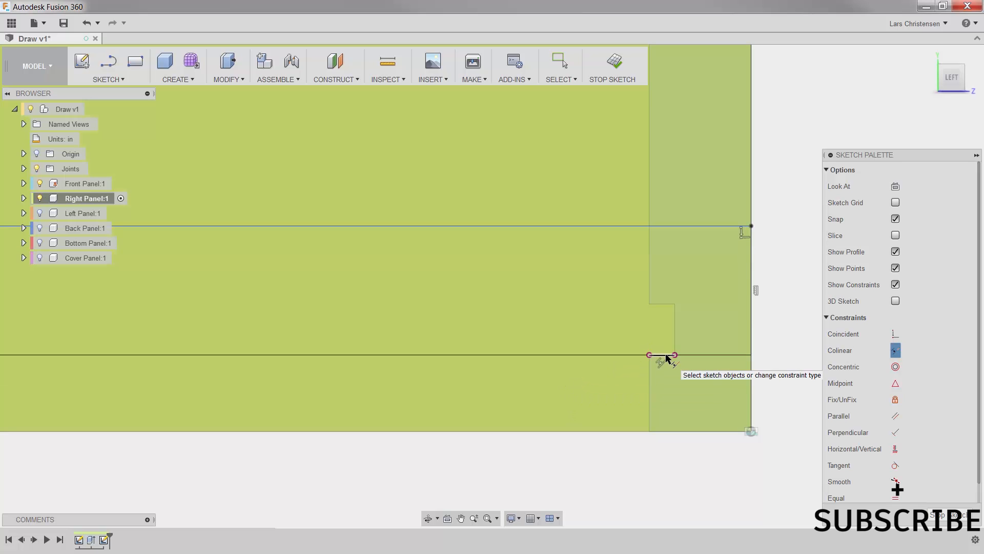
mouse_move(659, 316)
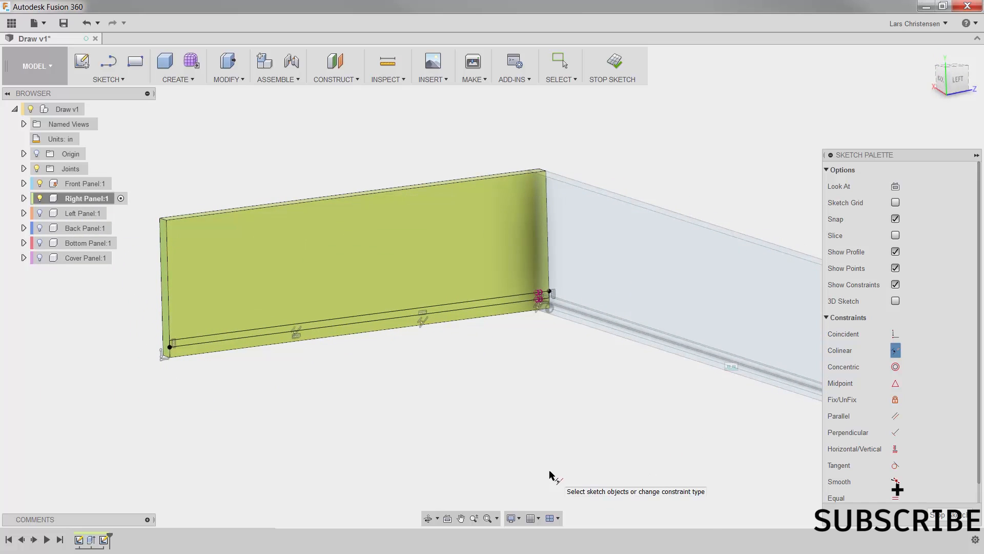
mouse_move(37, 195)
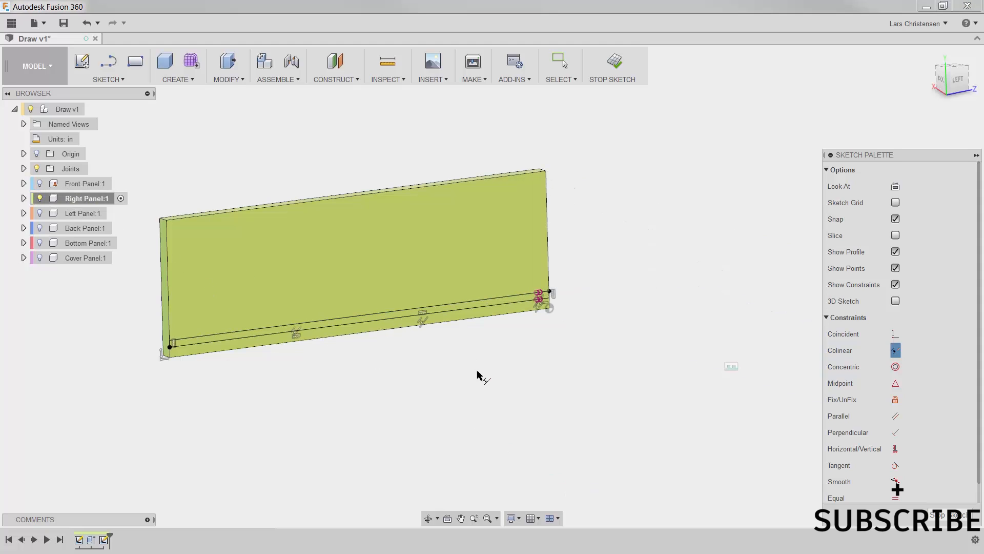
mouse_move(366, 410)
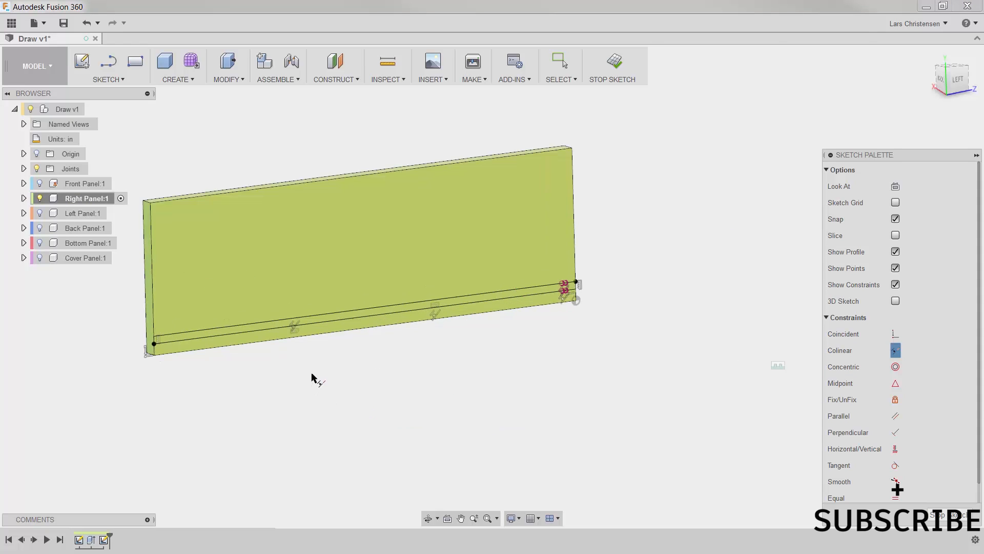
mouse_move(316, 381)
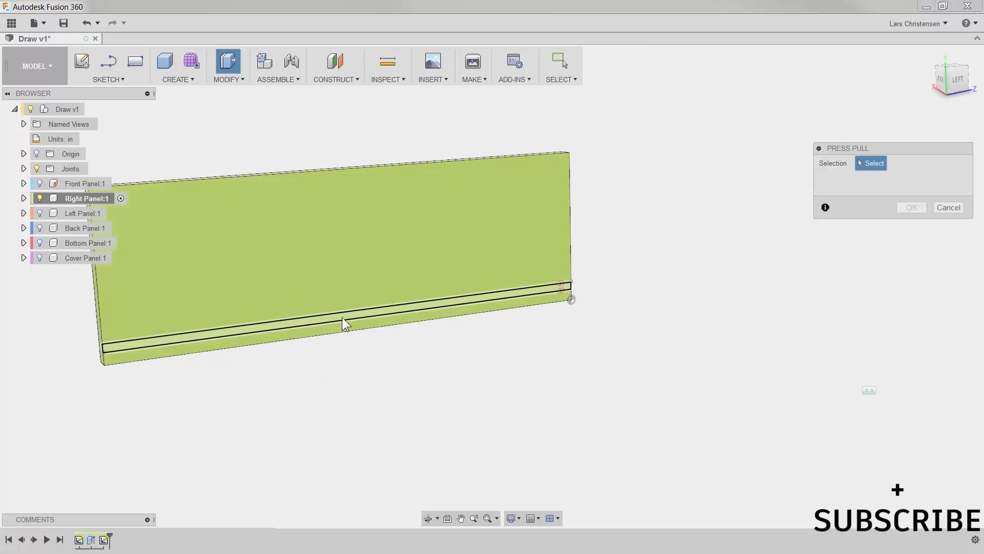
Cut the right panel's strip profile -0.1 in deep
click(332, 308)
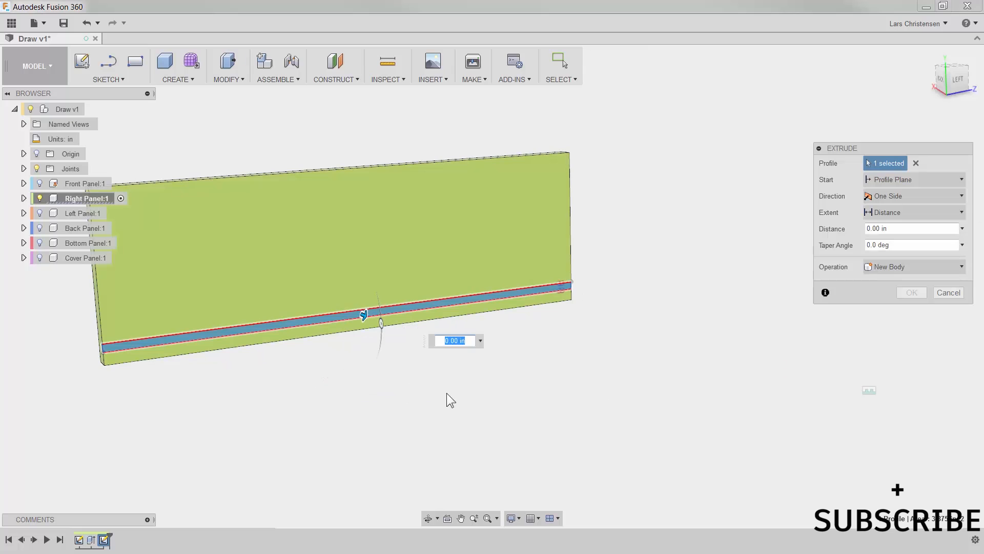
text(-.1)
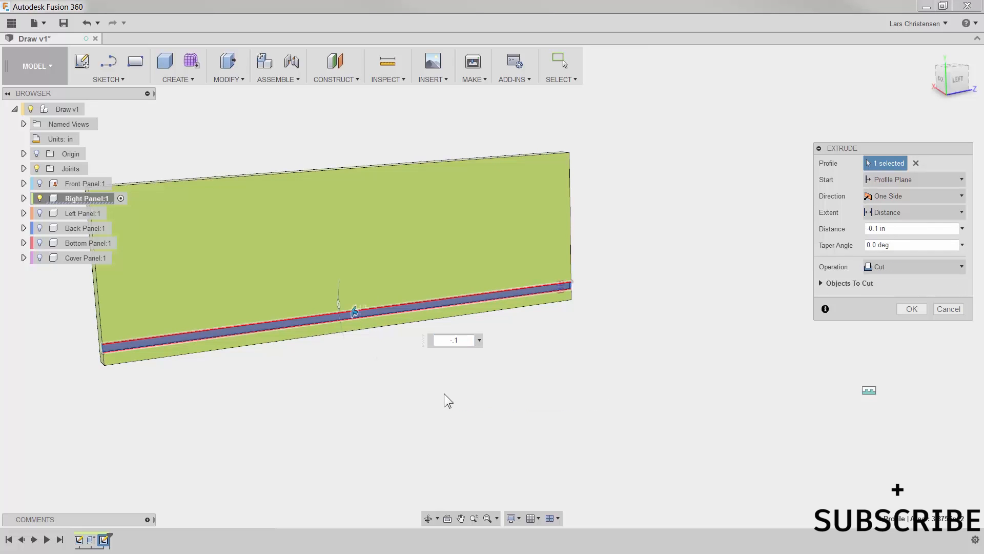
click(911, 308)
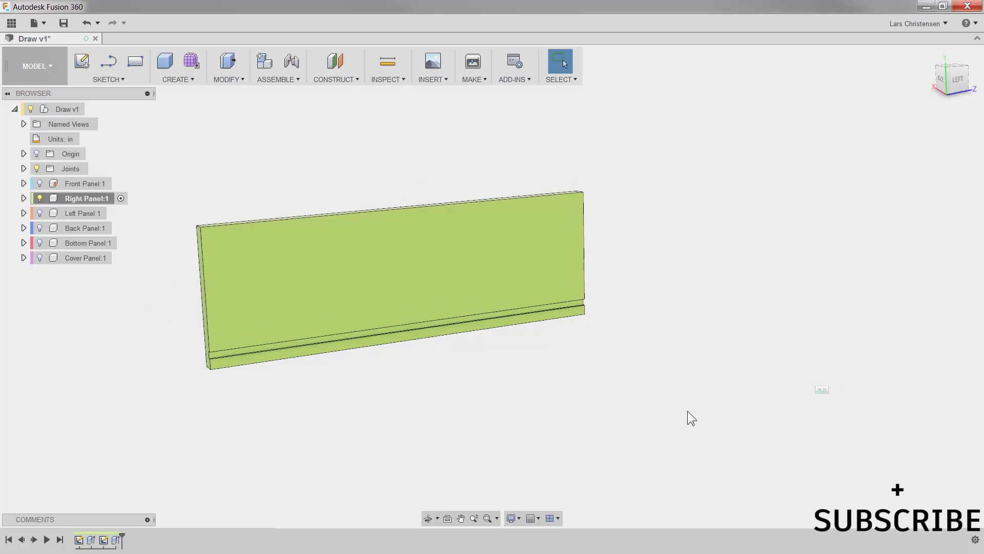
mouse_move(682, 419)
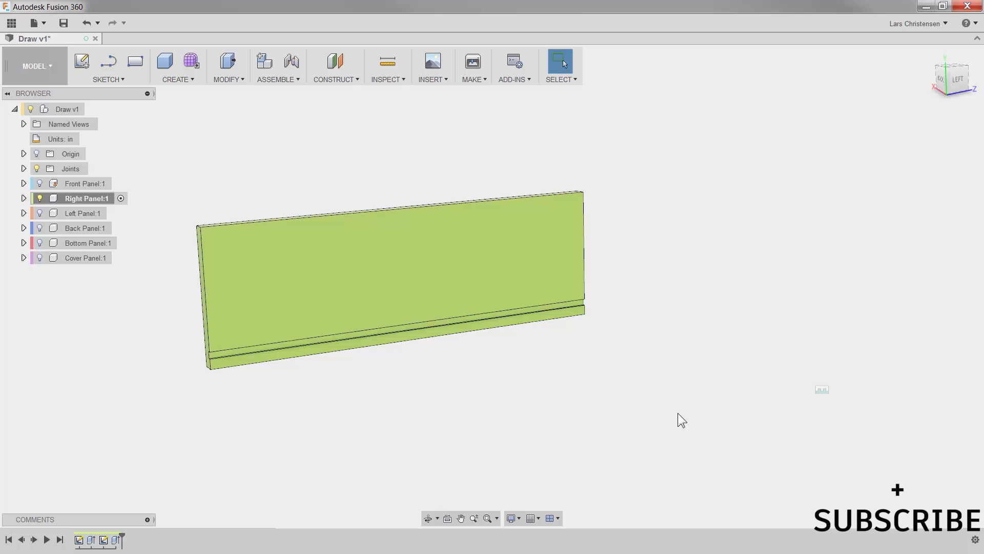
mouse_move(295, 439)
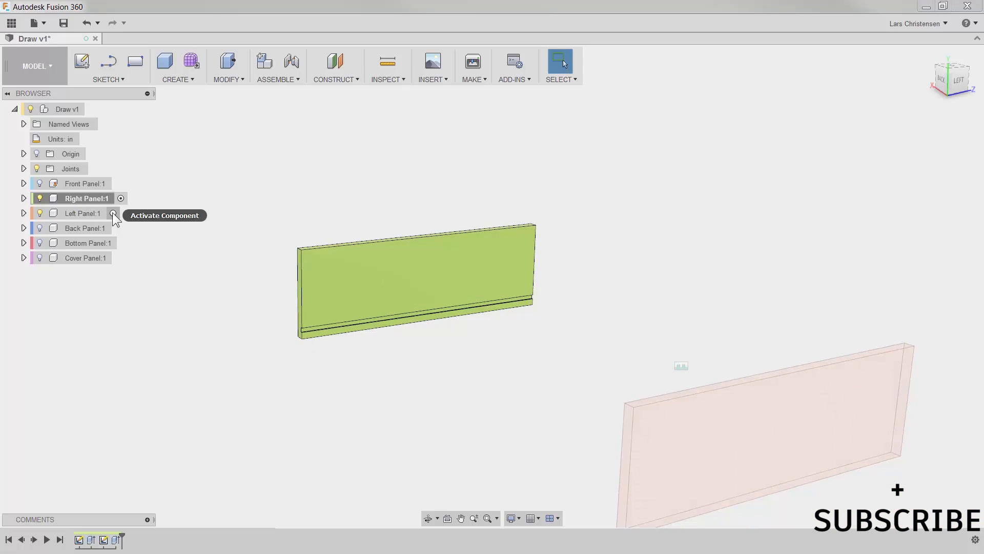
Activate Left Panel:1 and create a sketch on its face
click(84, 213)
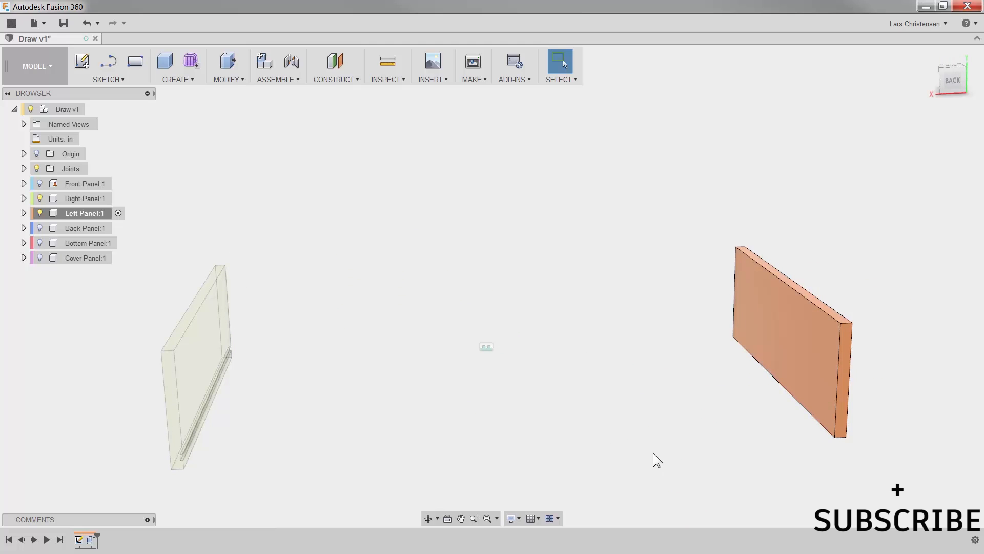
mouse_move(763, 348)
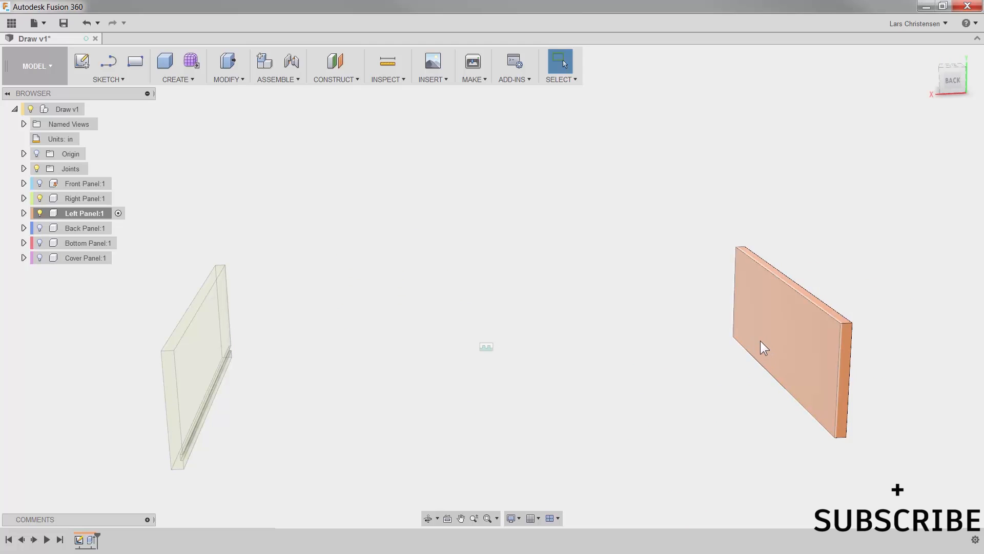
right_click(764, 347)
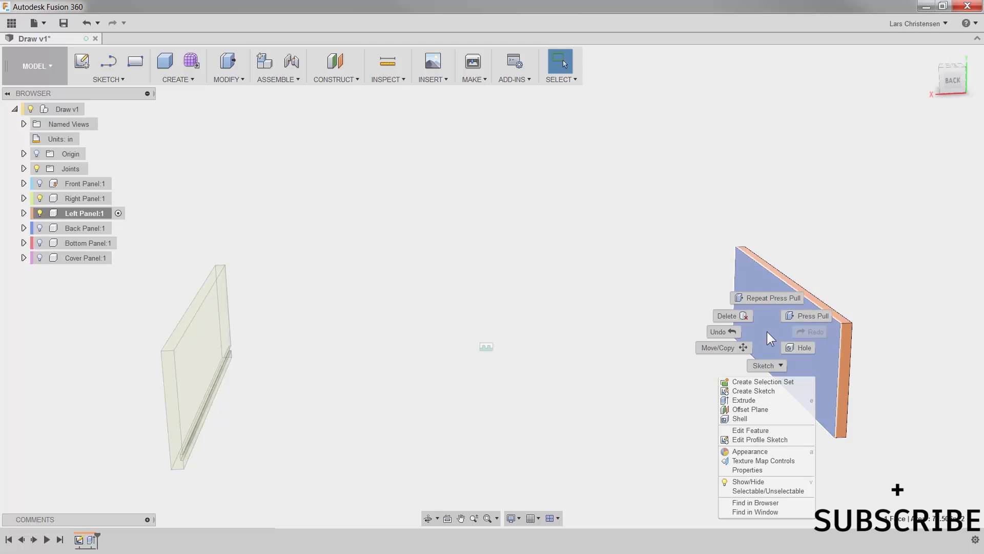
mouse_move(765, 391)
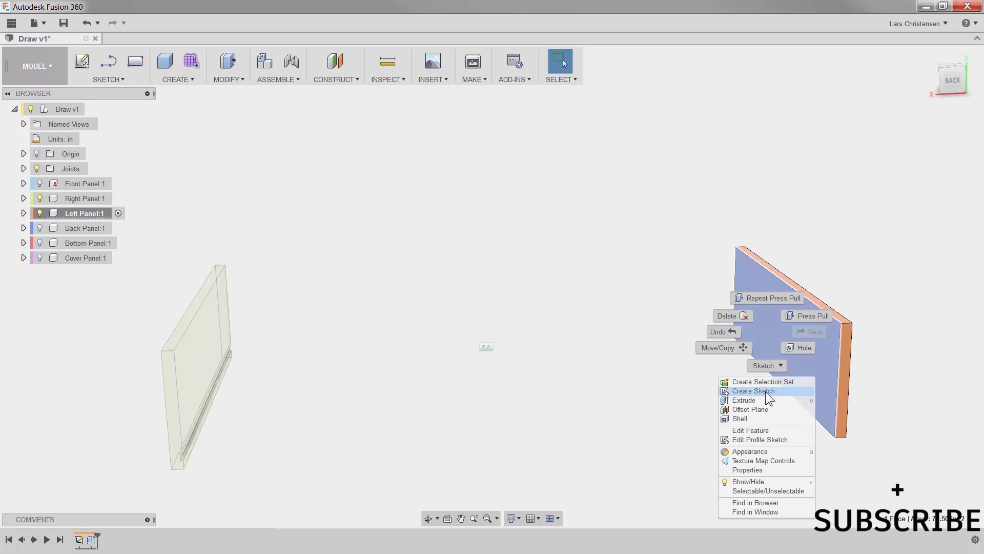
click(753, 391)
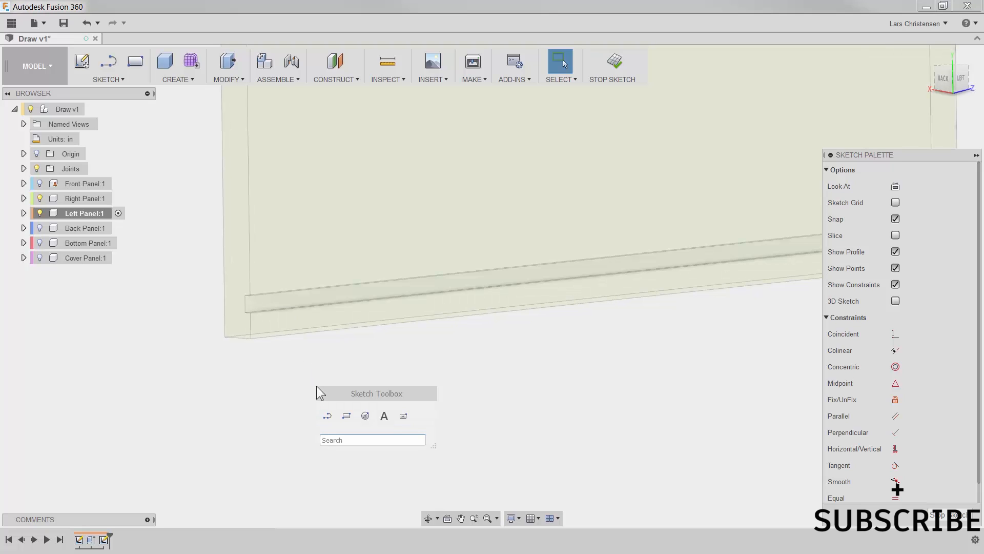
Project the right panel's groove edges into the left panel sketch
click(372, 439)
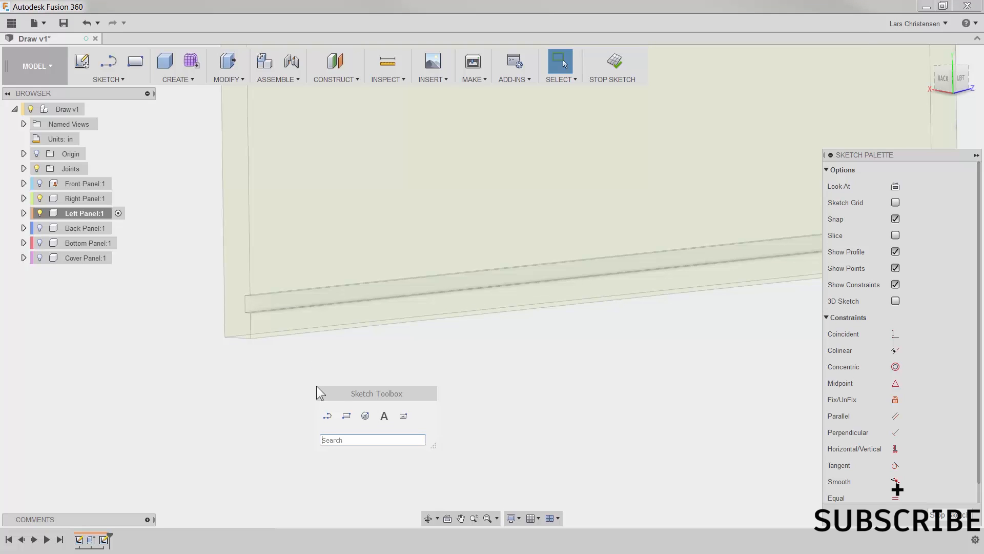
text(pro)
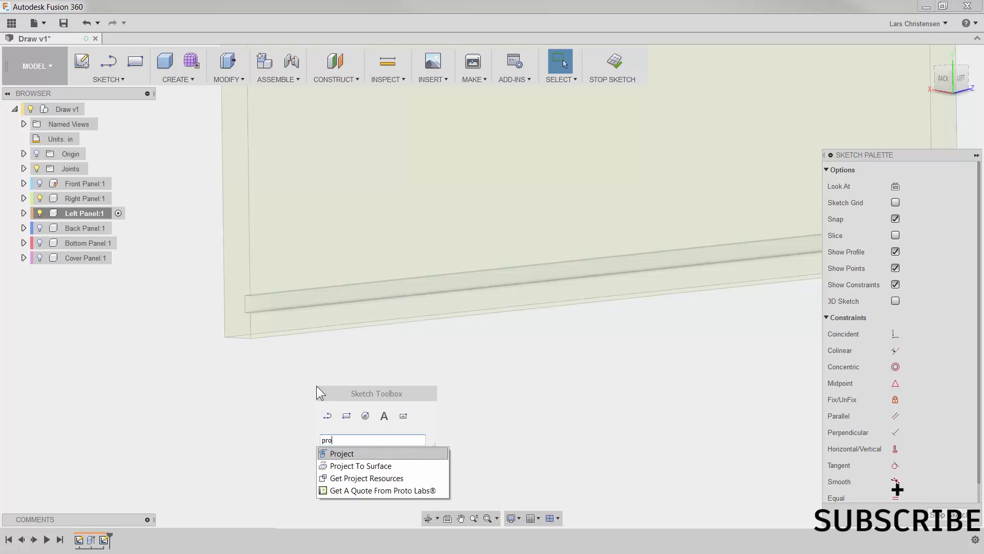
mouse_move(331, 433)
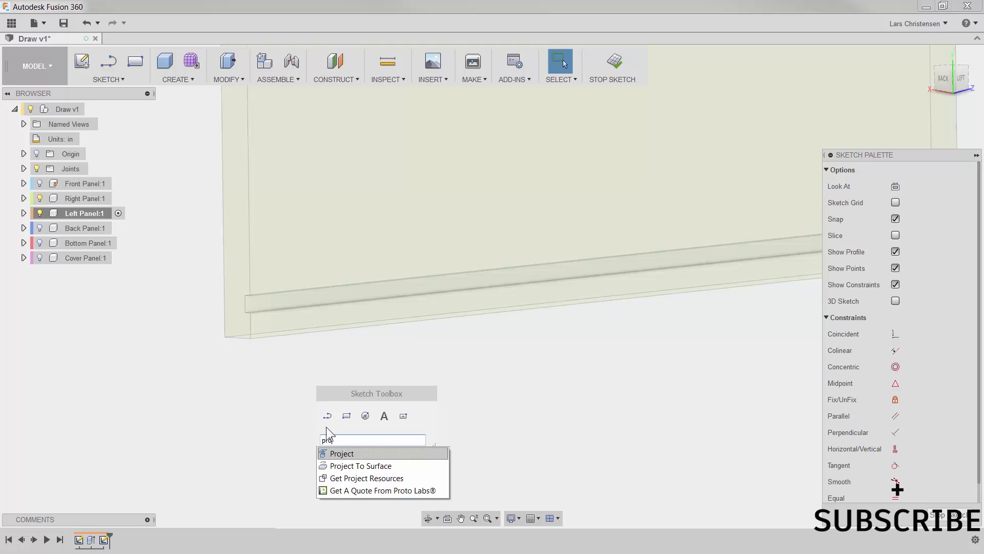
click(342, 453)
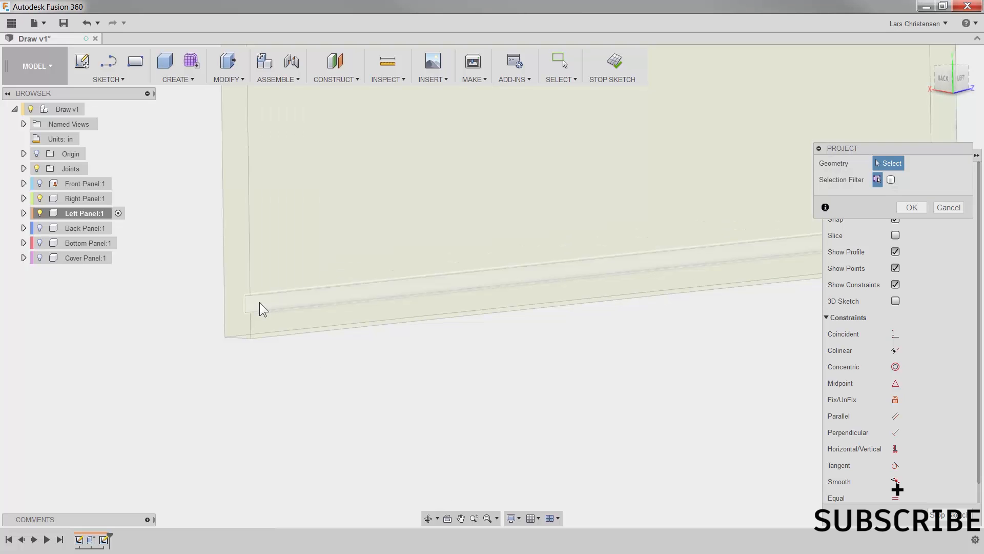
mouse_move(275, 304)
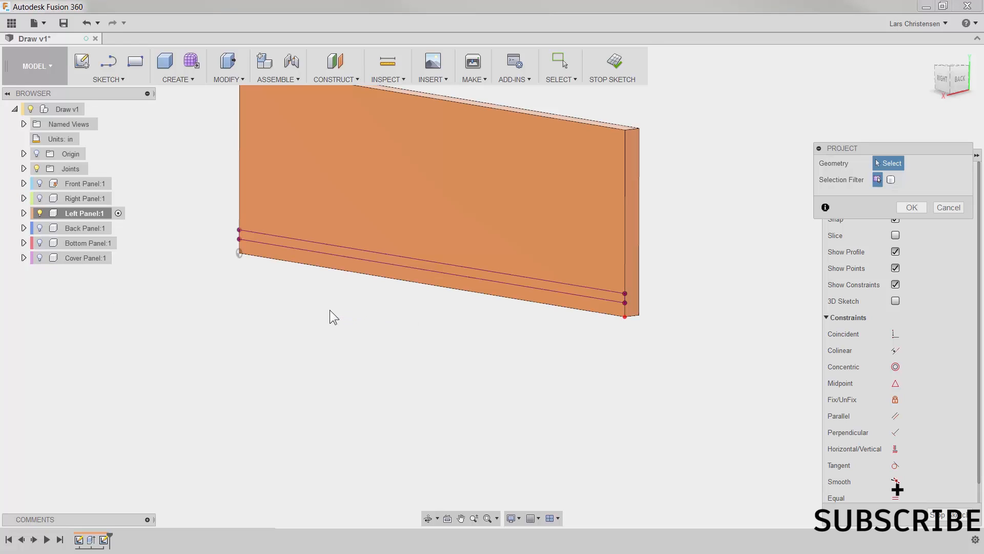
click(227, 62)
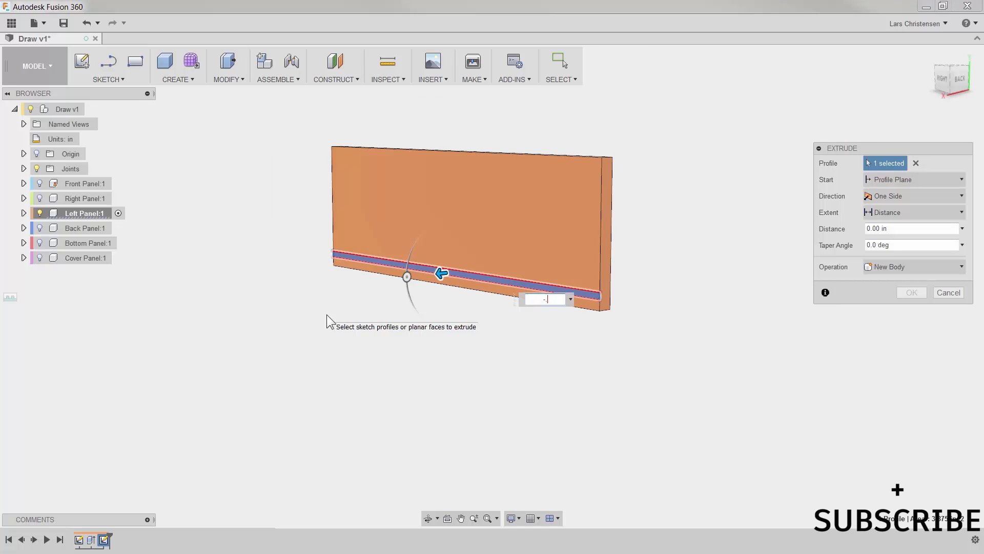
Confirm the negative-distance cut extrude forming the left panel groove
click(947, 292)
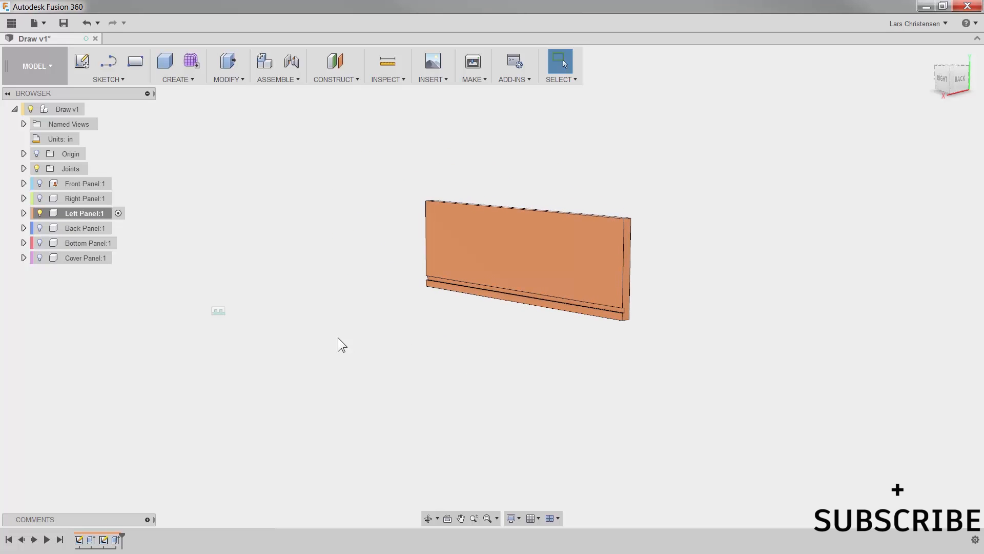
mouse_move(145, 297)
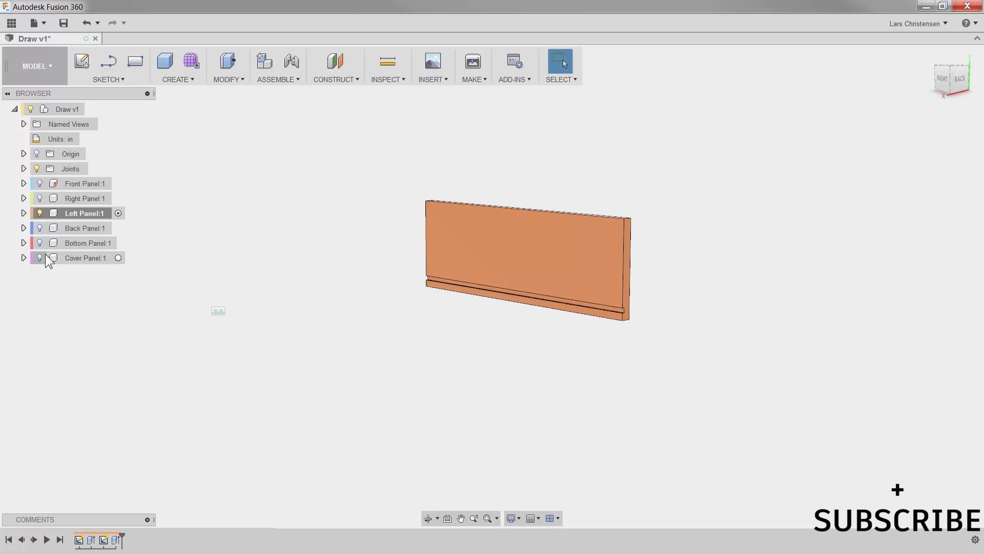
Activate Back Panel:1, hide Left Panel and show Right Panel for reference
click(39, 228)
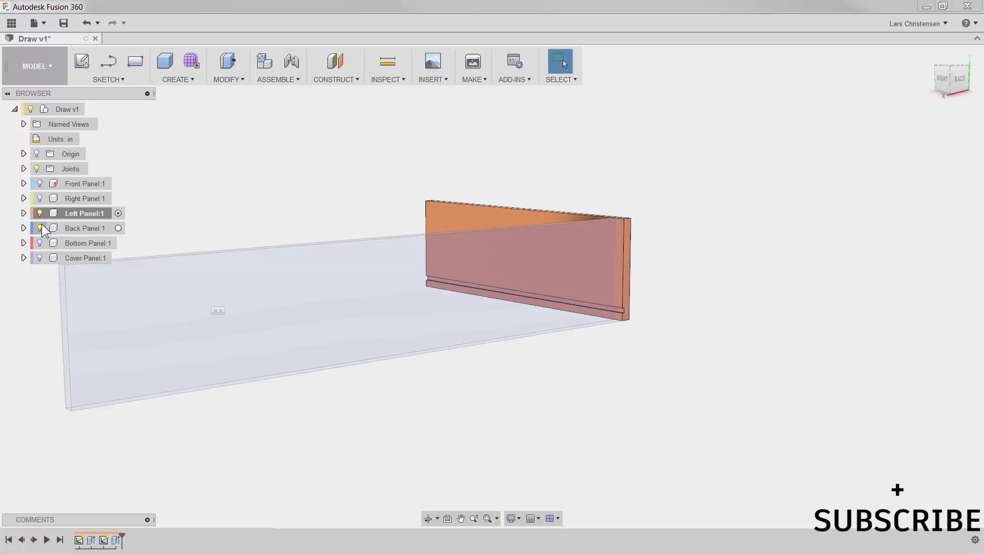
click(85, 228)
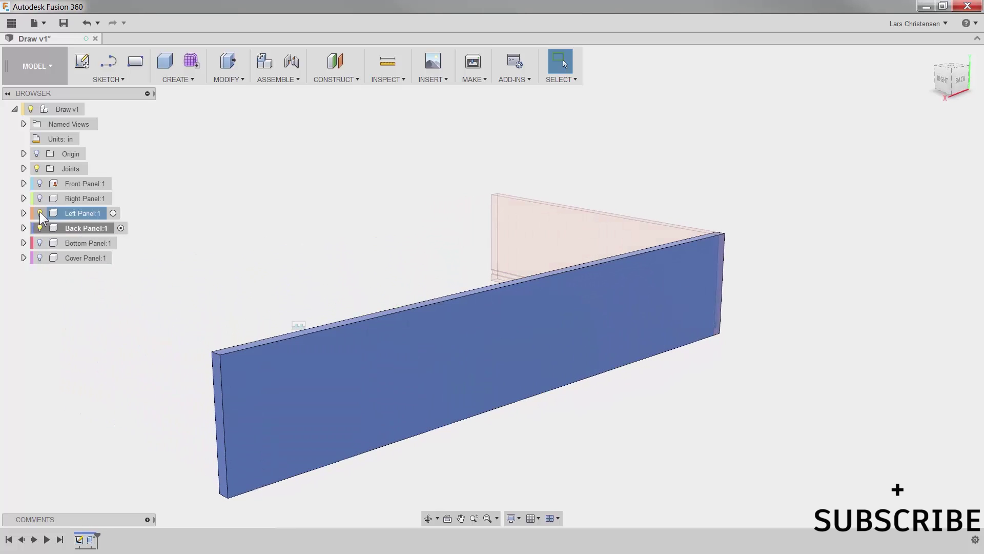
click(39, 213)
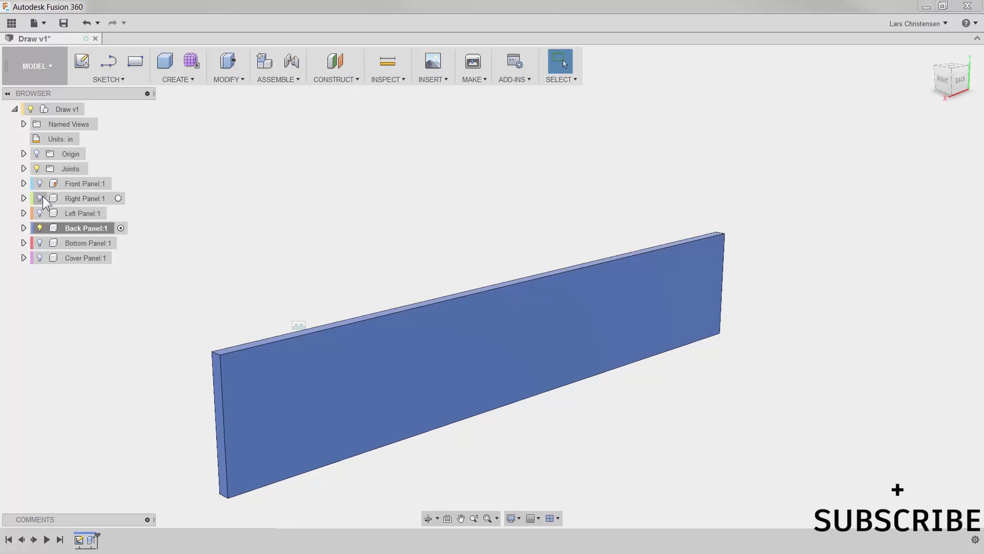
click(39, 199)
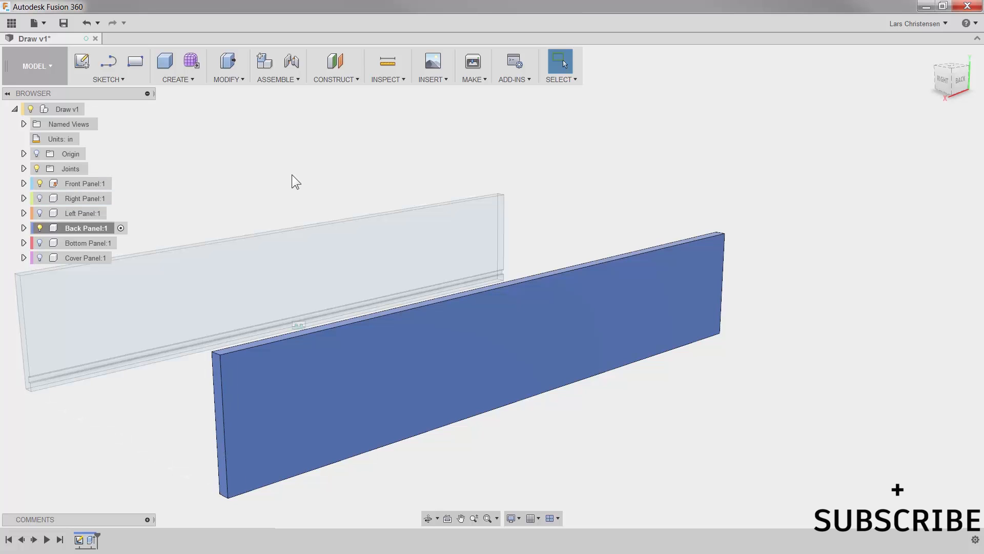
mouse_move(289, 406)
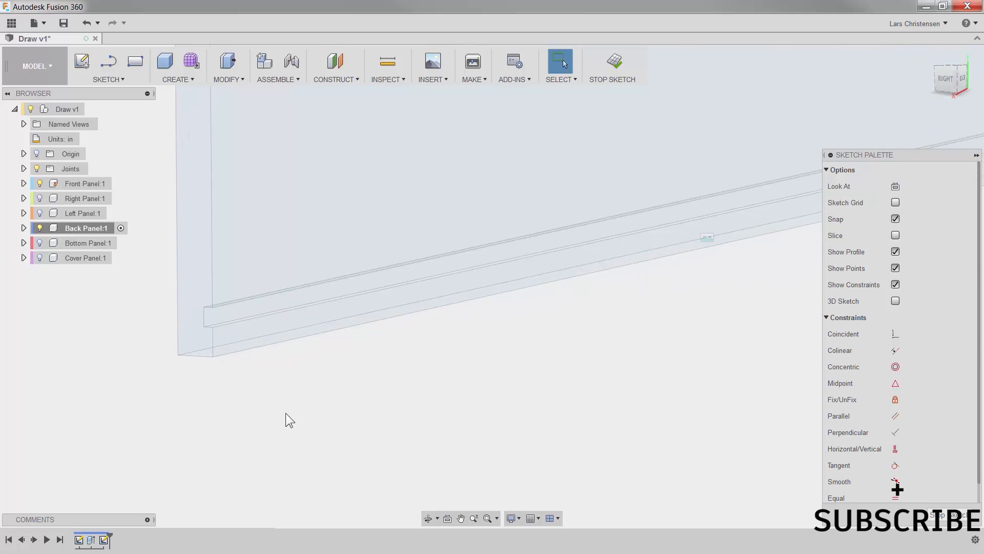
Project the right panel's groove edges into the back panel sketch with Project
text(pro)
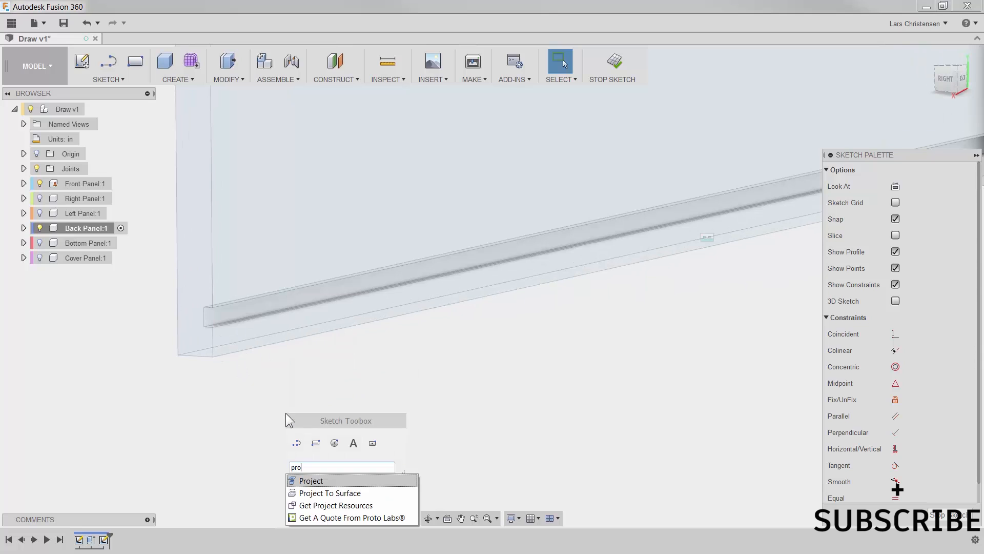
mouse_move(314, 481)
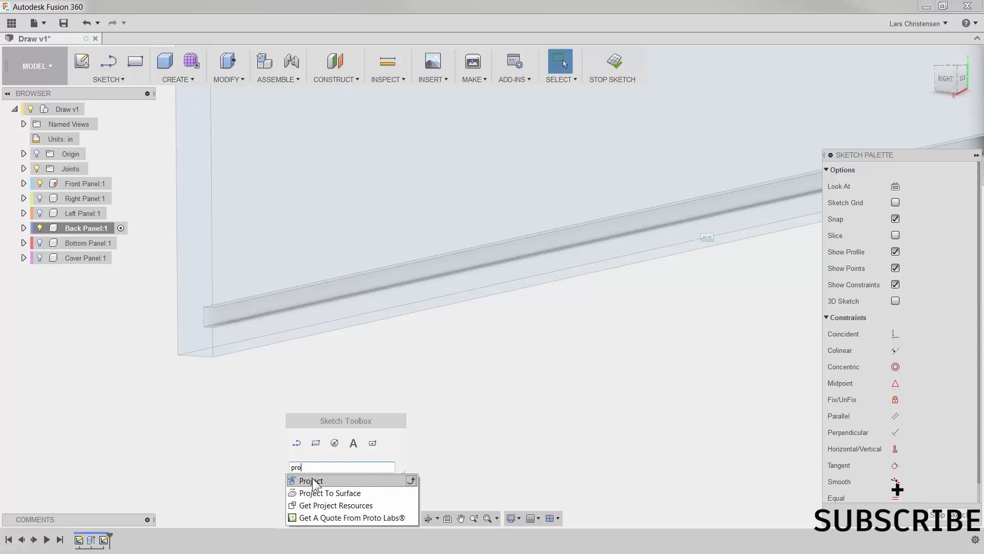
click(310, 480)
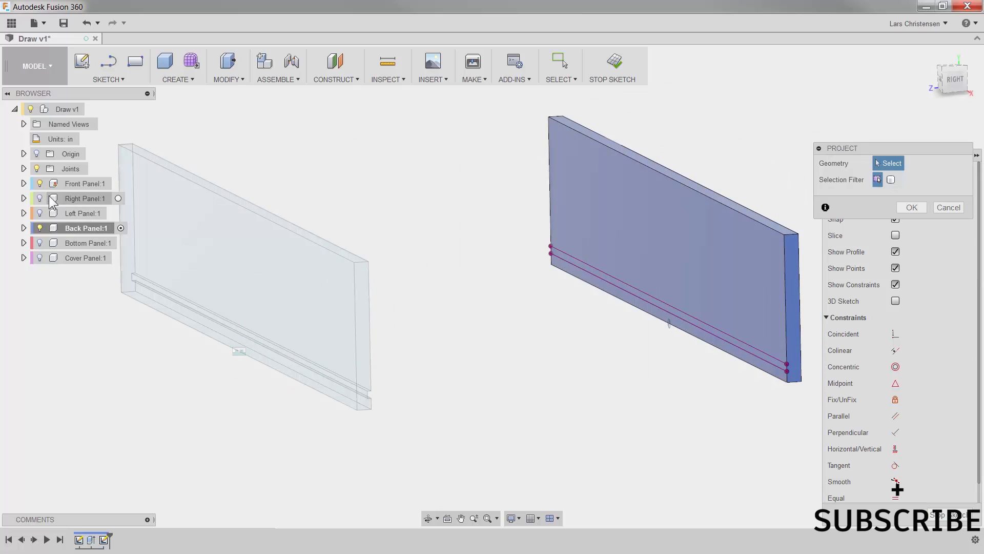
click(39, 199)
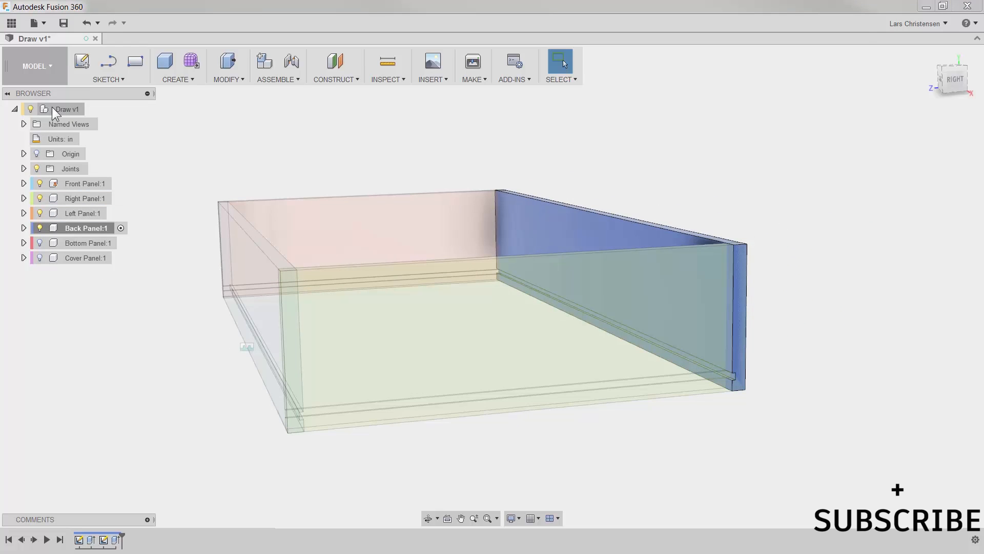
mouse_move(91, 109)
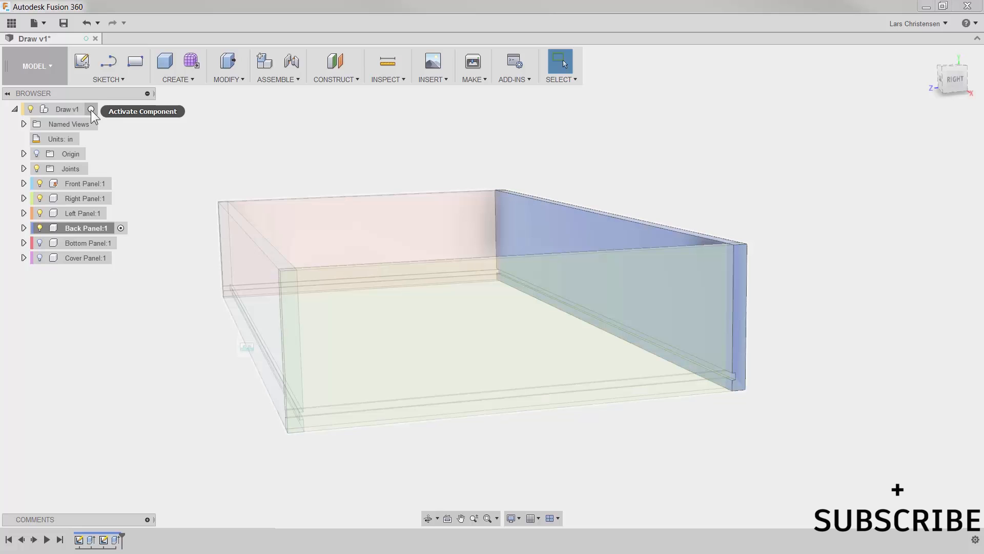
Activate the top-level Draw v1 component in the browser
click(96, 108)
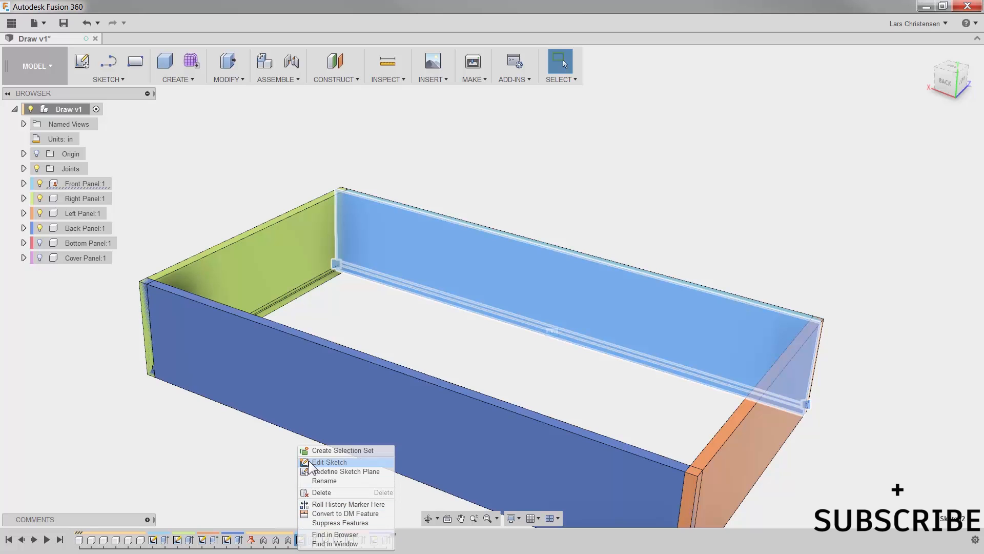
Edit the front panel's groove sketch, changing the height offset to 2 in, and finish it
click(328, 462)
text(2)
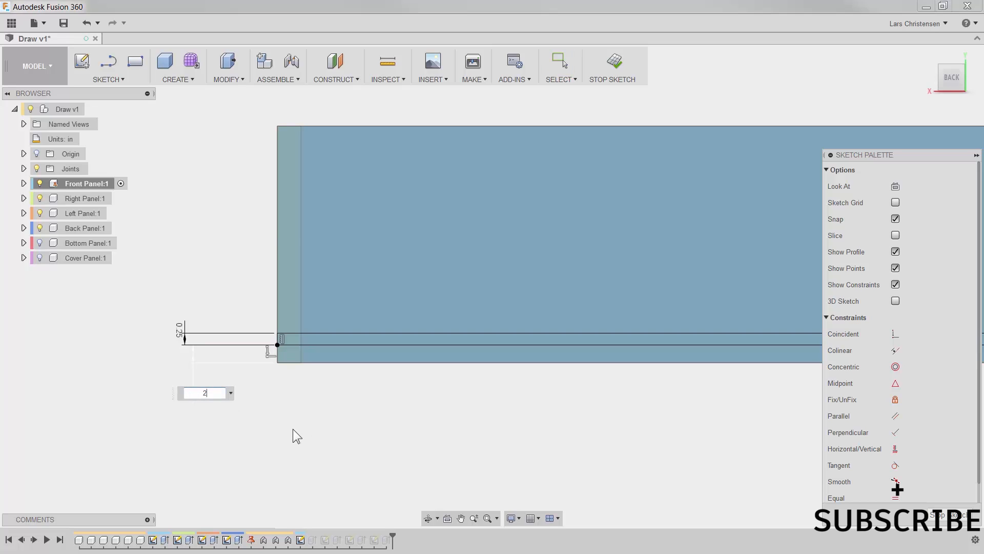
key(Return)
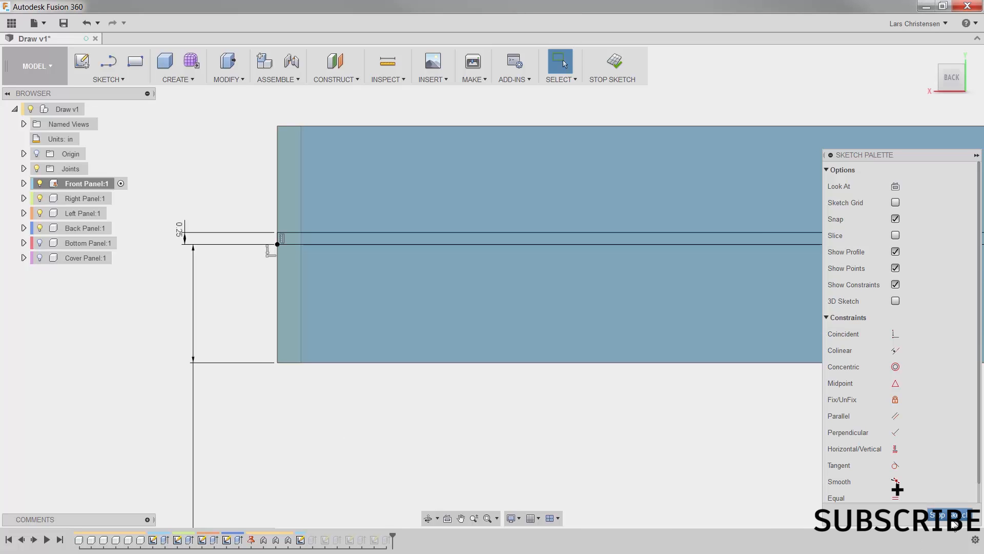
click(610, 62)
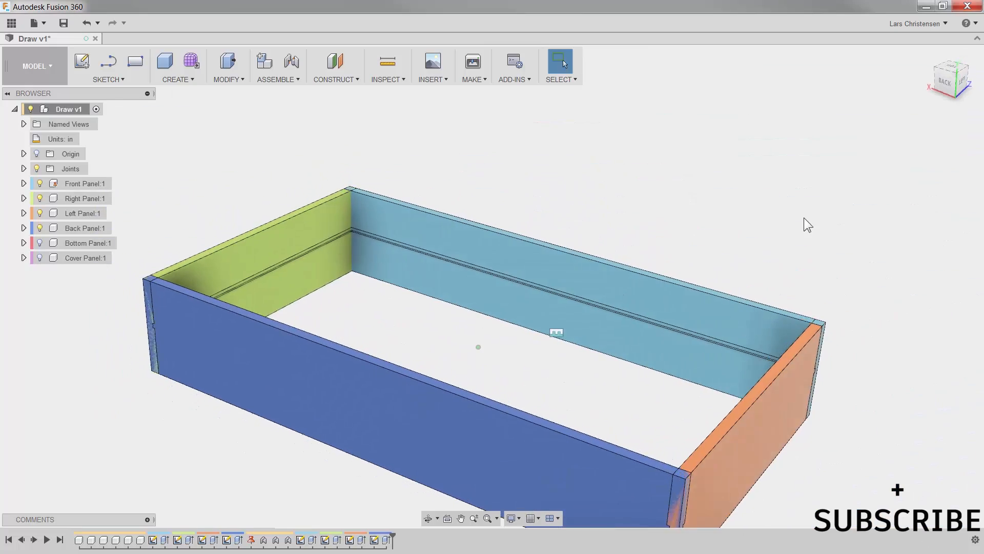